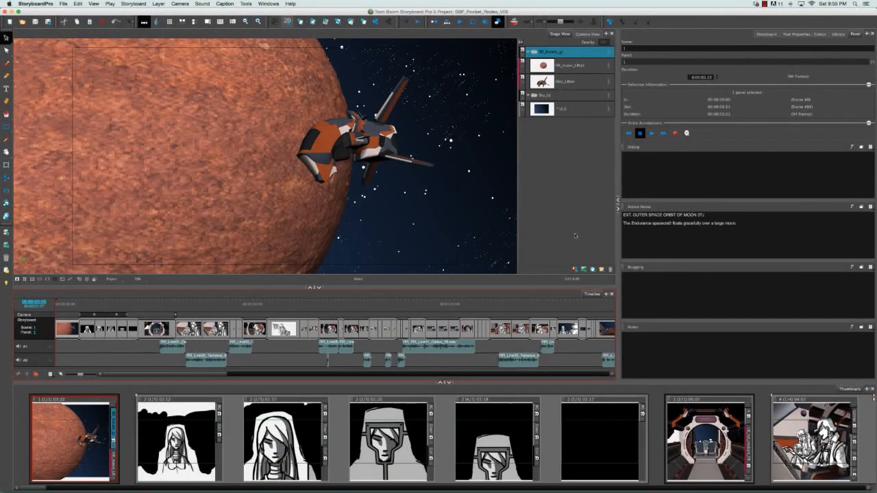
mouse_move(576, 234)
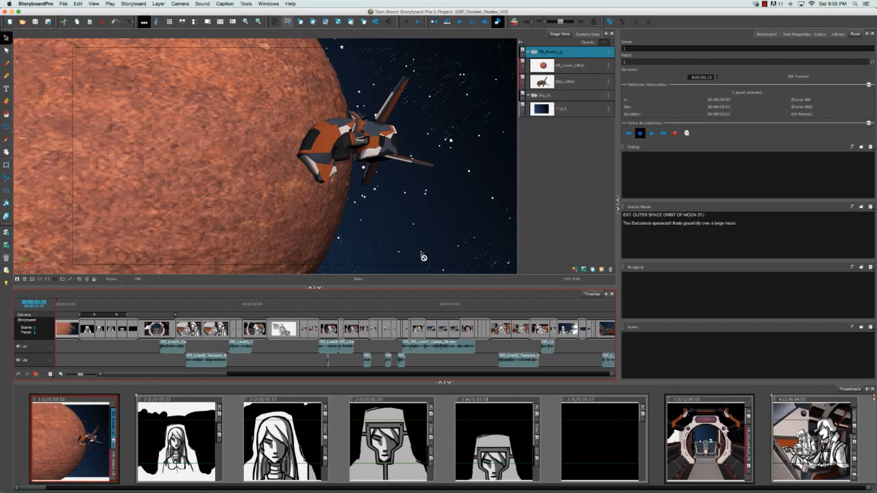
Step: Show the Export submenu of formats from the File menu
click(63, 3)
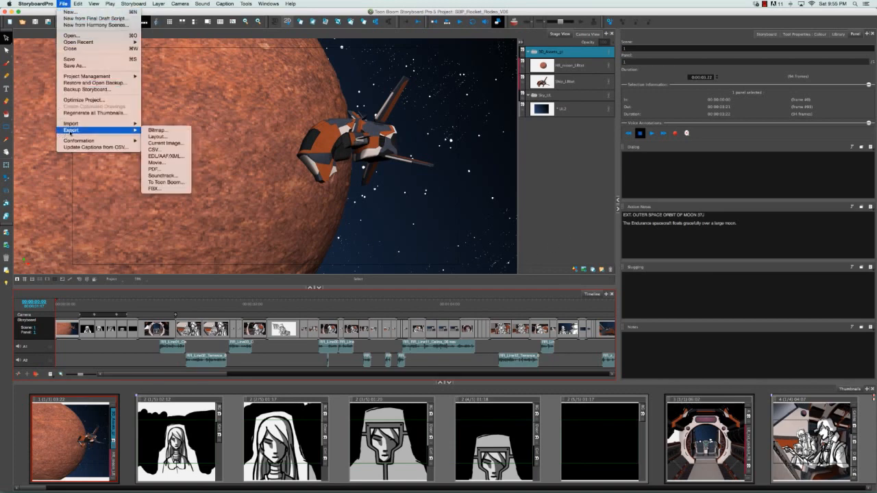
mouse_move(153, 170)
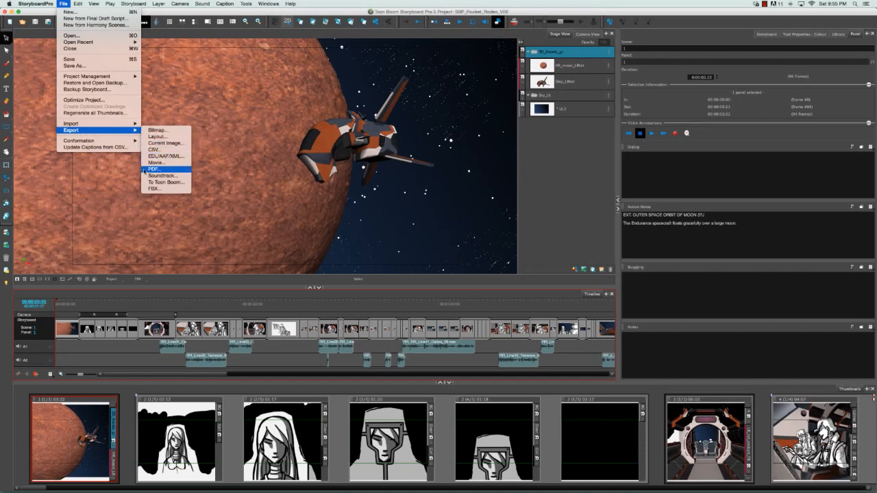
Step: Bring up the Export to PDF settings with the 3 Panels Horizontal profile selected
click(153, 170)
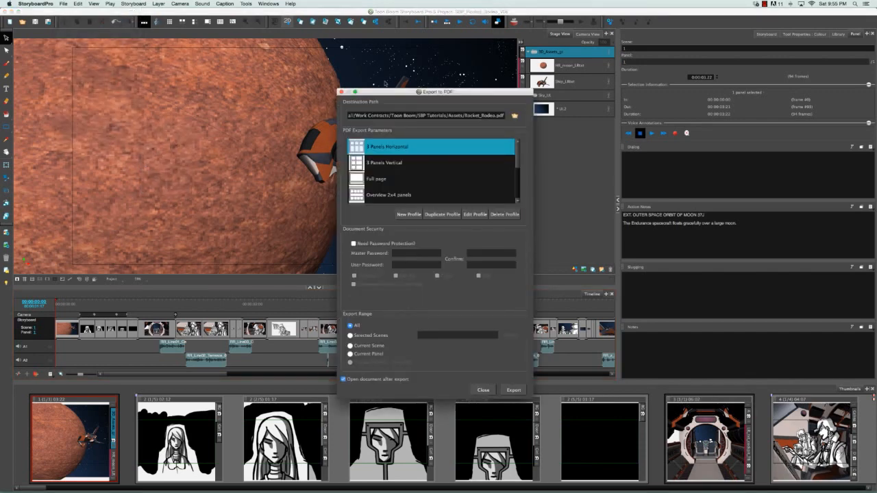
mouse_move(567, 197)
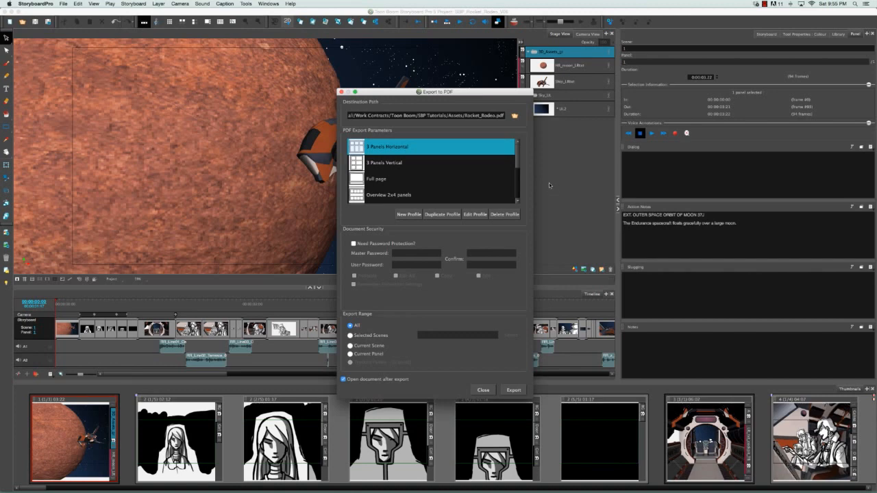
mouse_move(549, 140)
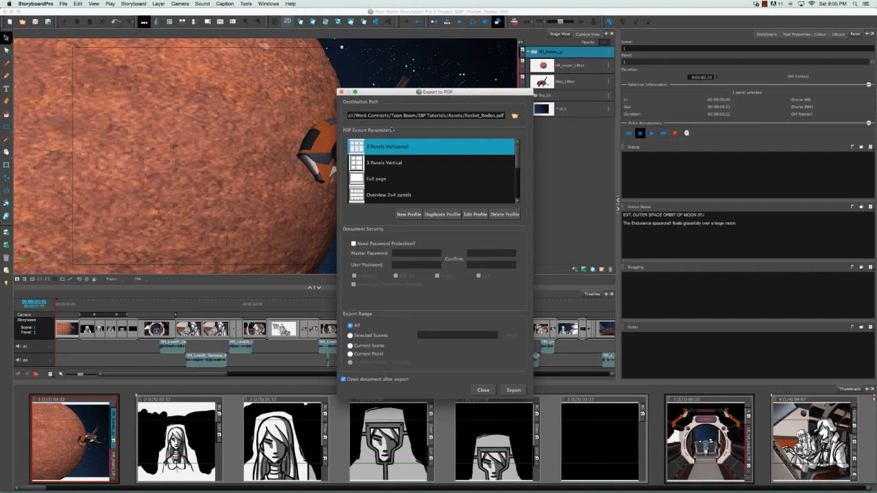
mouse_move(378, 101)
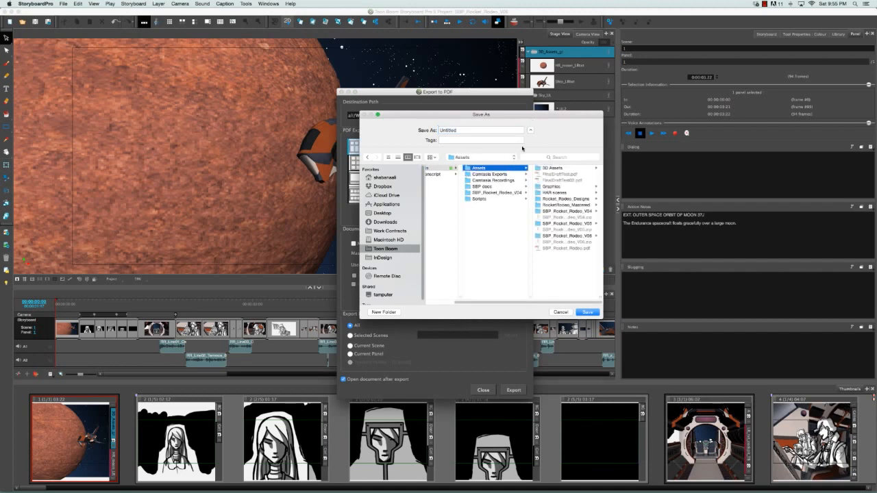
Step: Name the PDF export file Rocket_Rodeo and confirm the save location
click(479, 129)
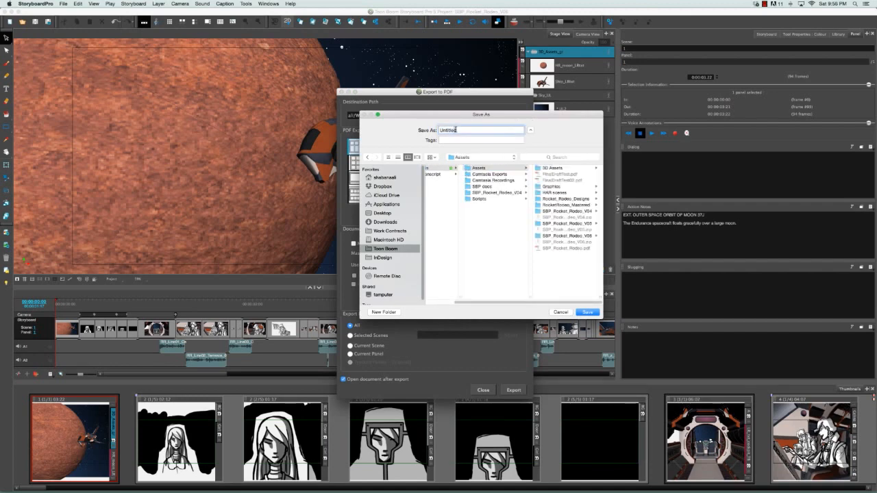
click(479, 130)
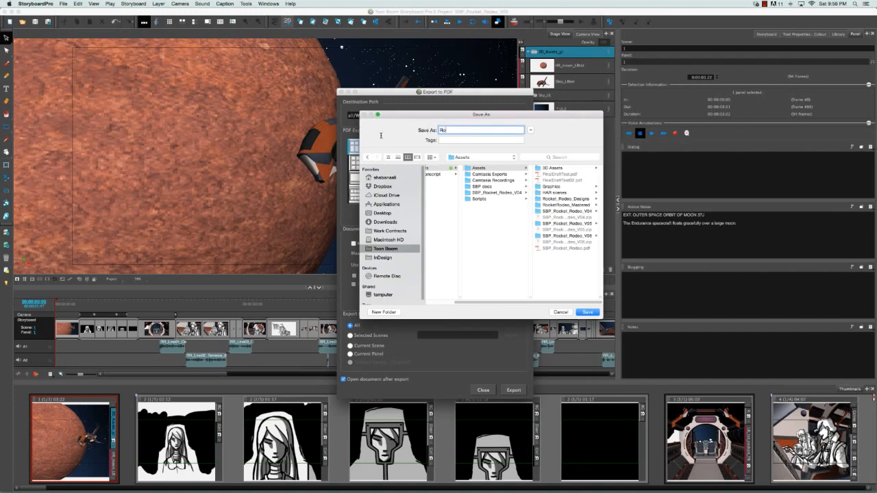
text(Rocket_Rodeo)
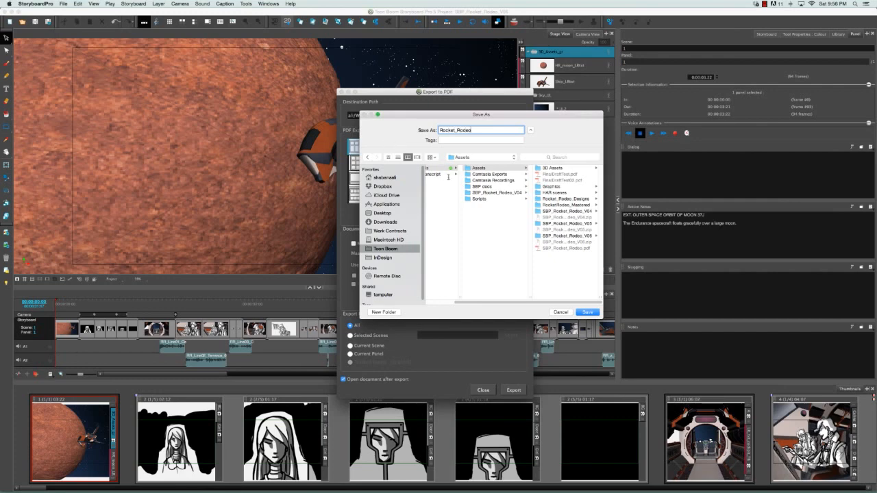
click(587, 313)
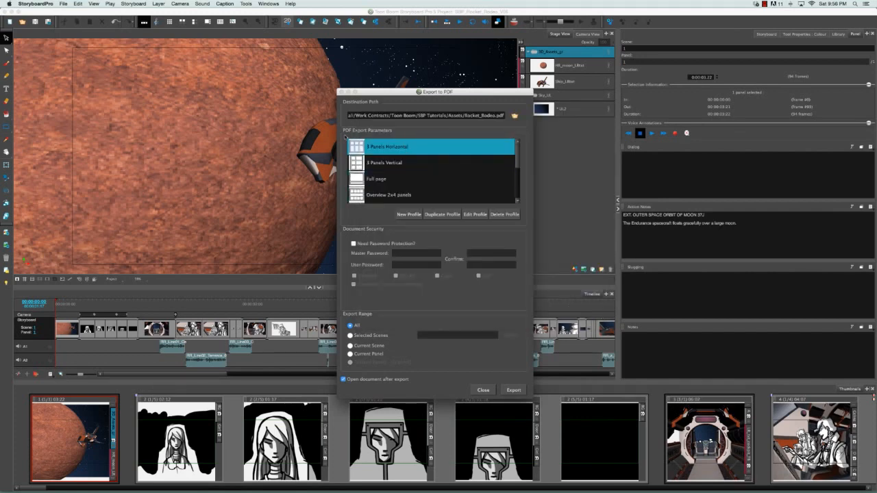
Step: Run the PDF export and wait for the completion confirmation
scroll(down, 3)
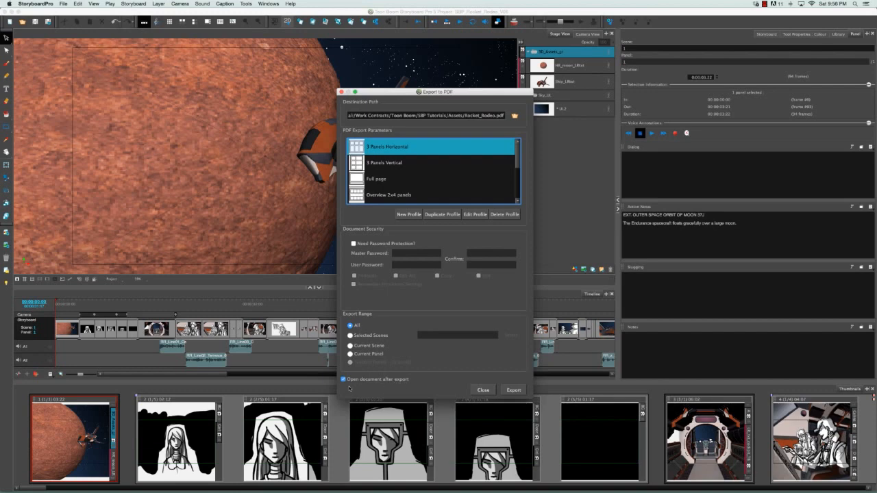
mouse_move(400, 390)
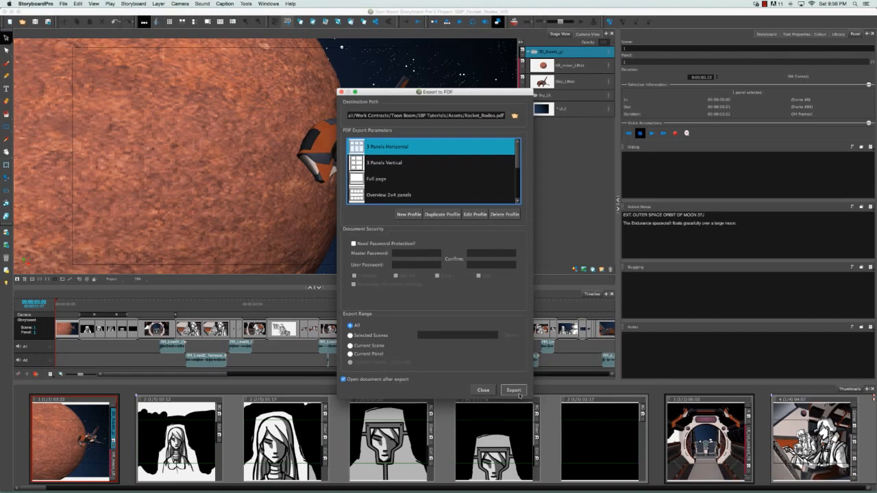
click(512, 389)
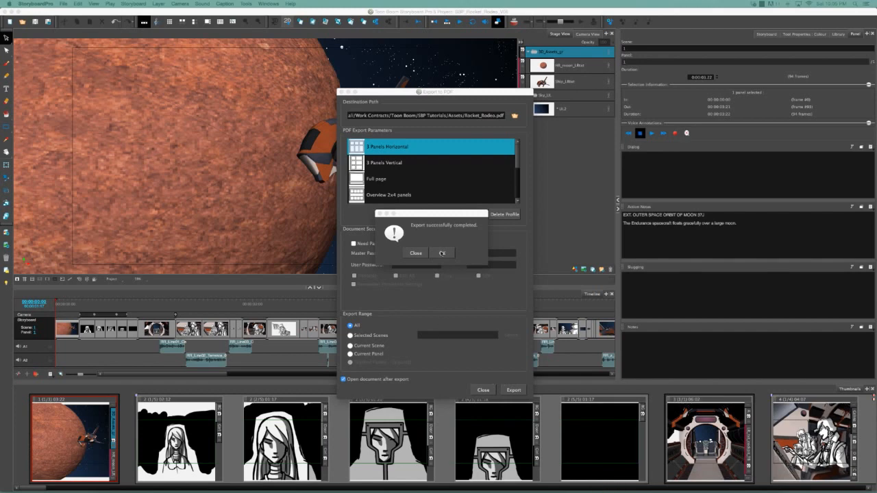
Step: Dismiss the export message and view the next page of Rocket_Rodeo.pdf in Acrobat Reader
click(441, 252)
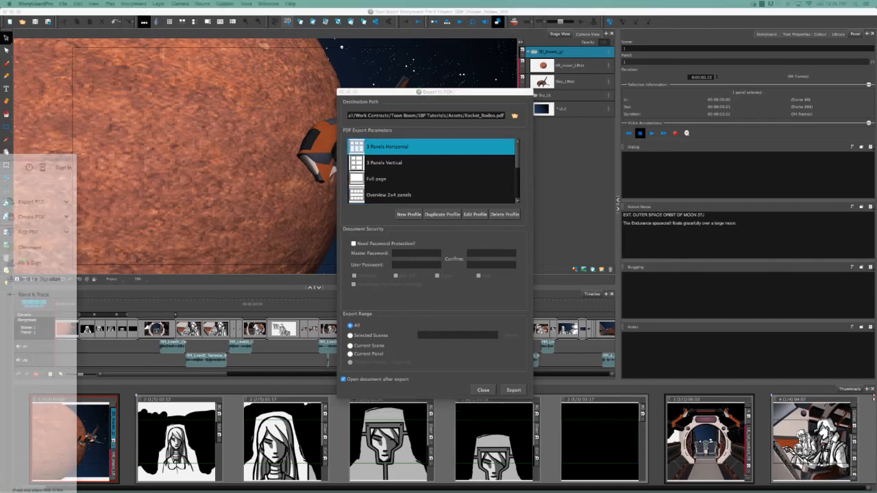
click(512, 389)
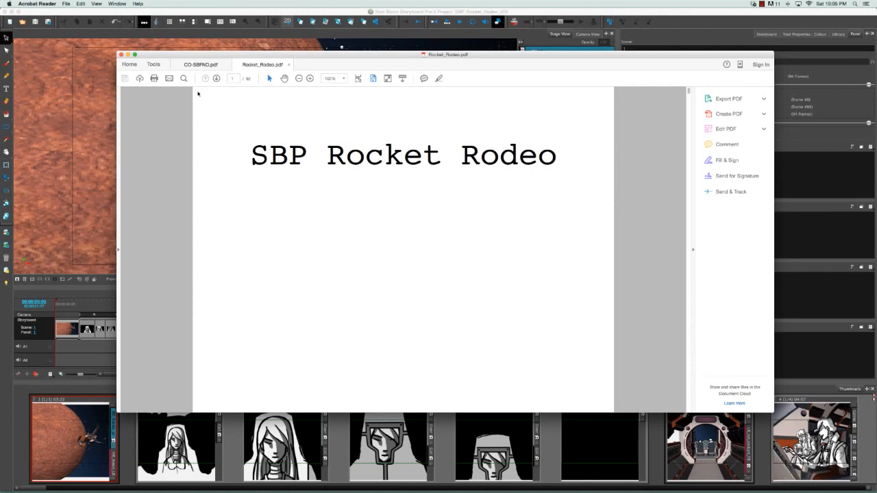
click(216, 77)
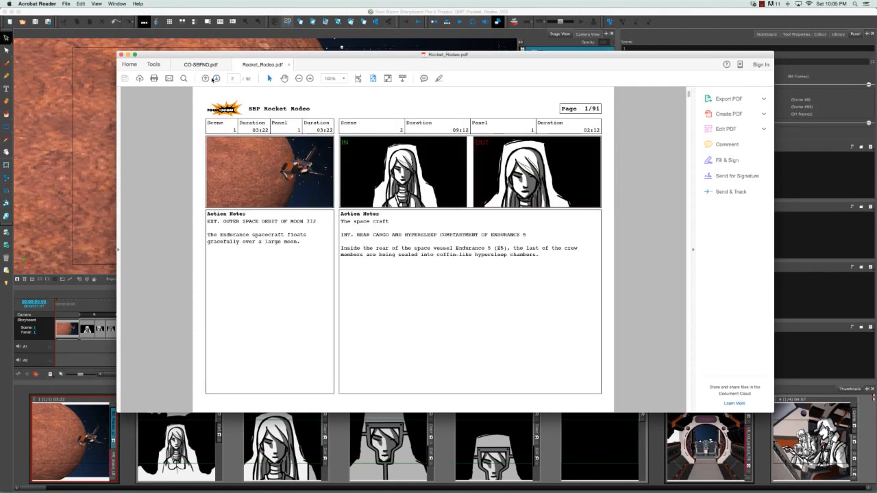
mouse_move(546, 142)
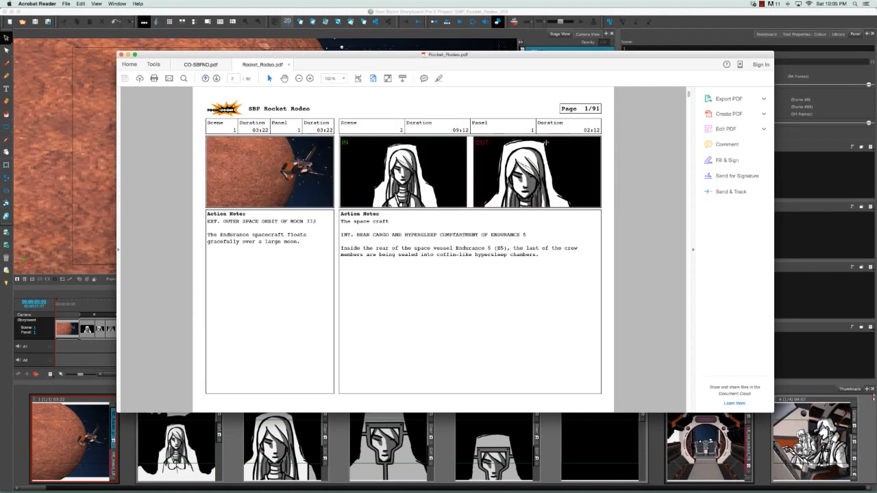